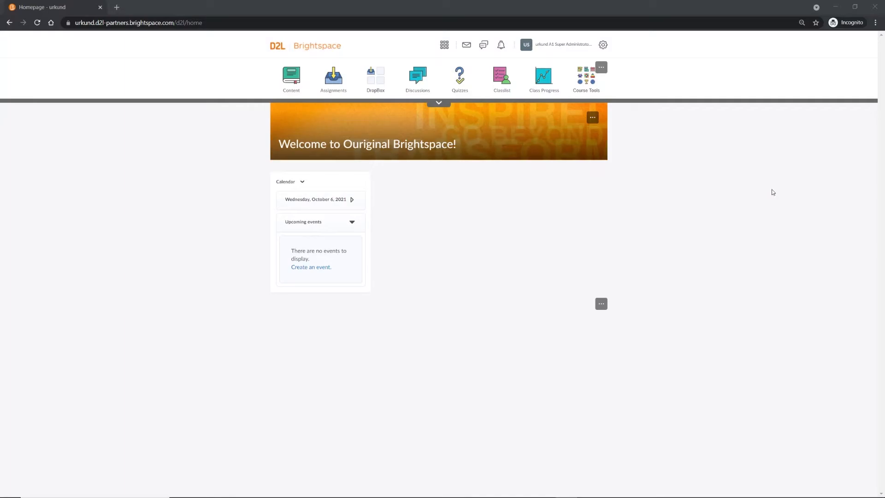
pyautogui.moveTo(769, 193)
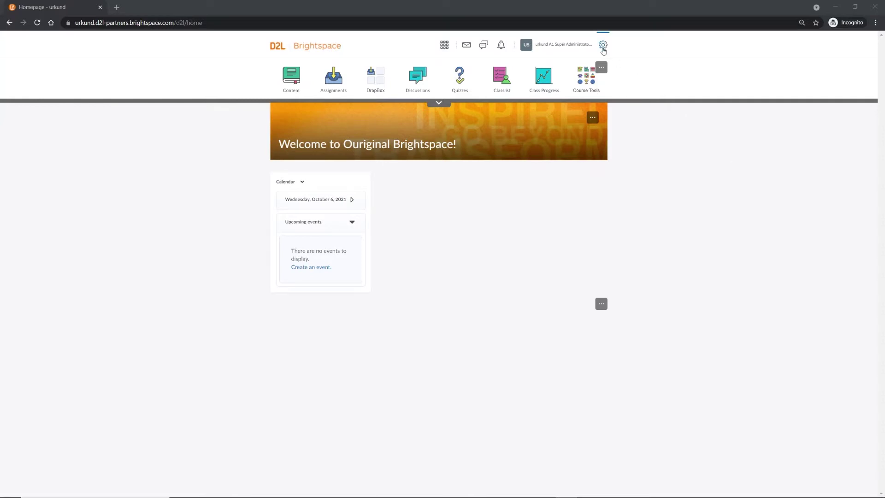
# Go to Organization Tools from the Admin Tools gear menu.
pyautogui.click(603, 45)
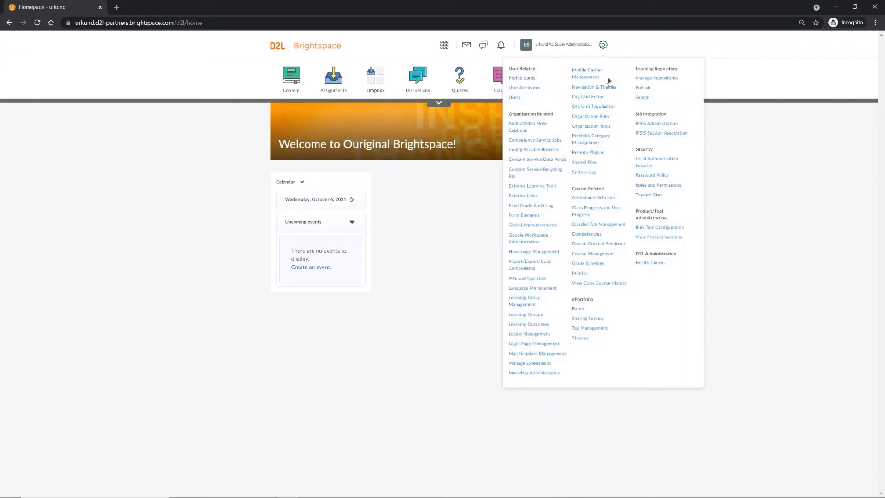
pyautogui.moveTo(612, 119)
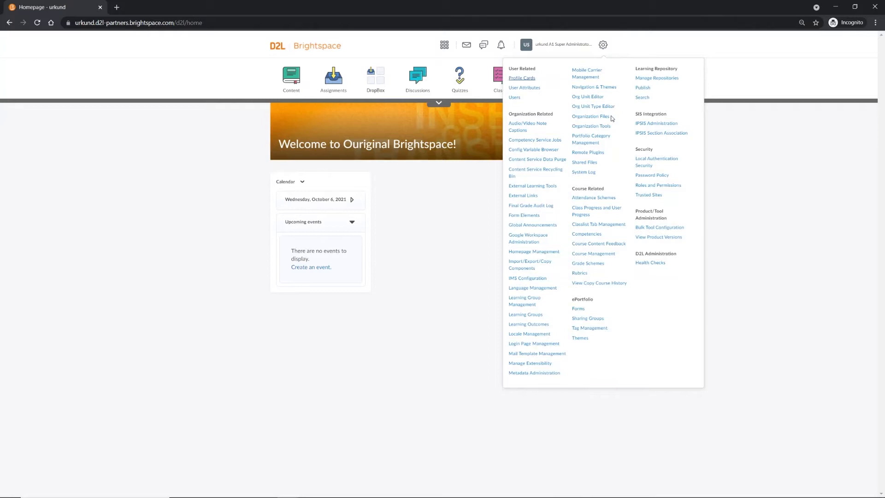
pyautogui.click(591, 126)
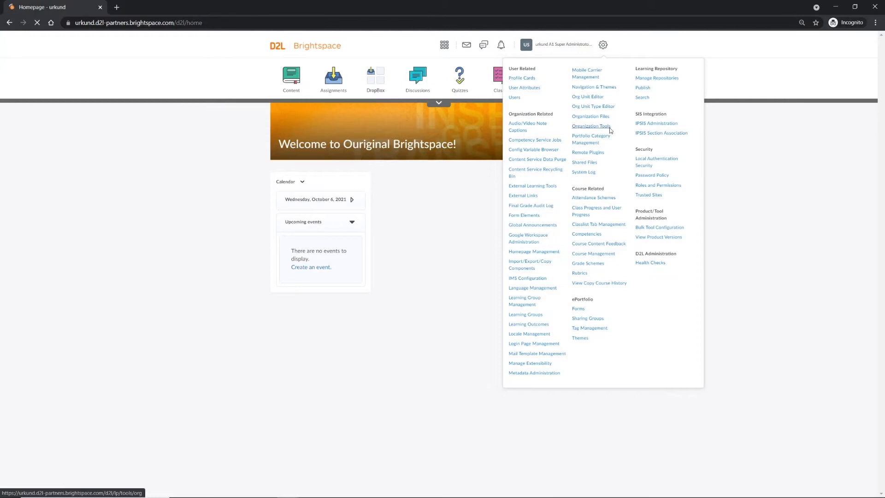
# Switch on the Urkund Integration toggle in the Tool Availability list.
pyautogui.click(590, 125)
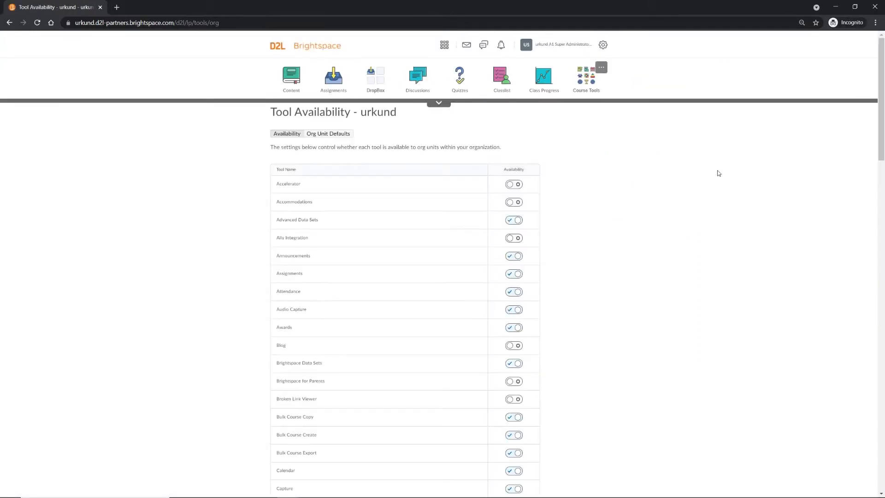
pyautogui.scroll(-3)
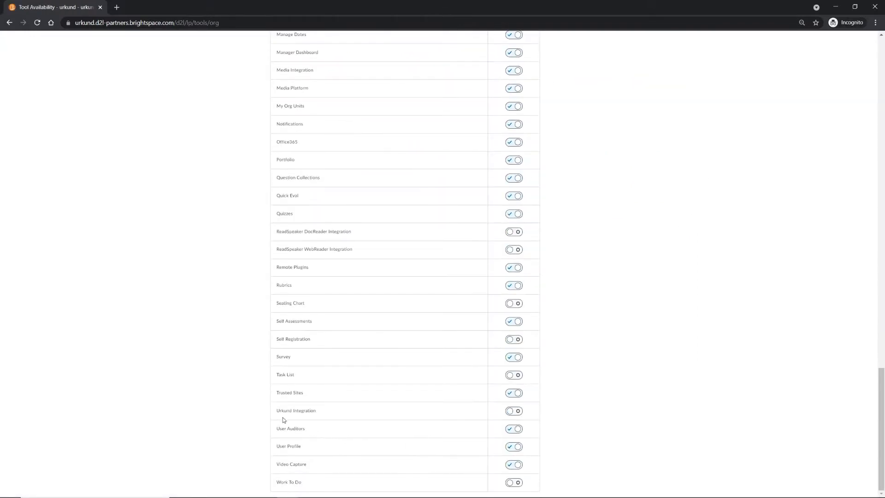
pyautogui.doubleClick(296, 410)
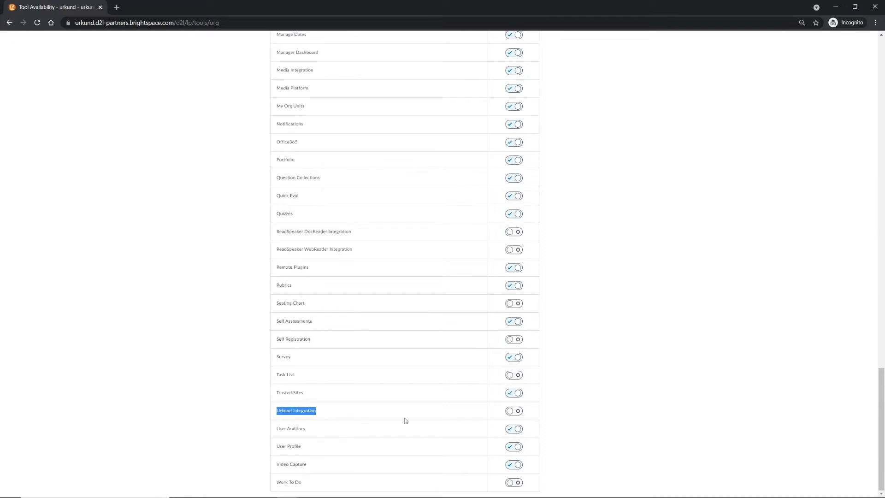
pyautogui.click(514, 411)
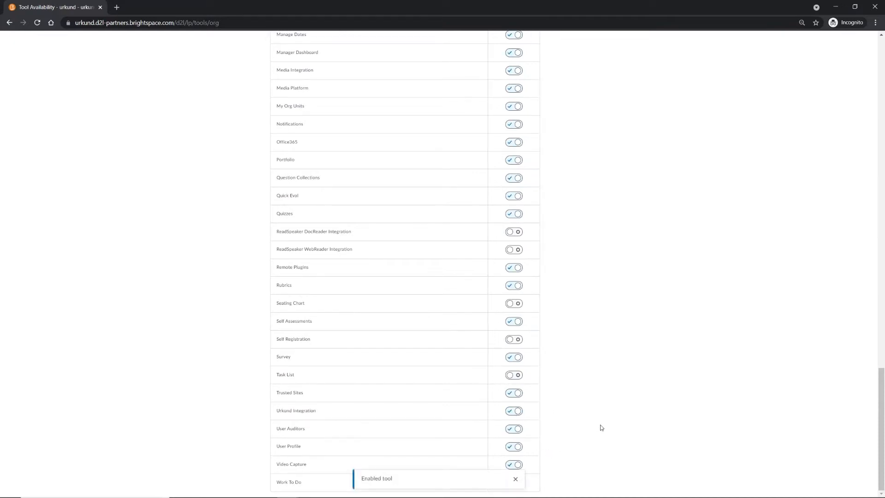
pyautogui.scroll(3)
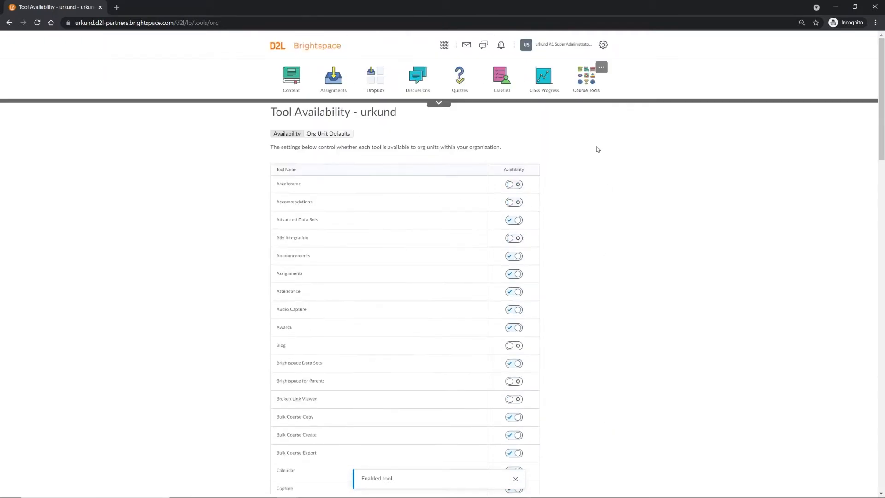
# Go to Manage Remote Plugins from the Admin Tools gear menu.
pyautogui.click(602, 45)
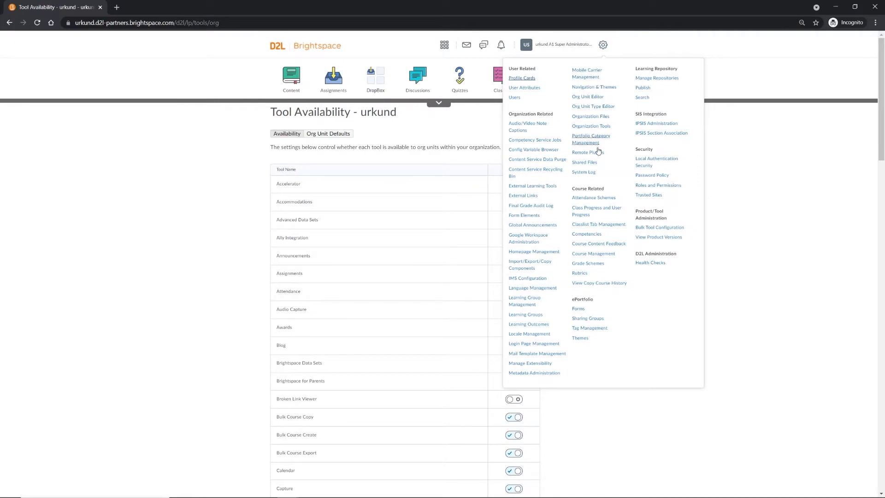
pyautogui.click(588, 152)
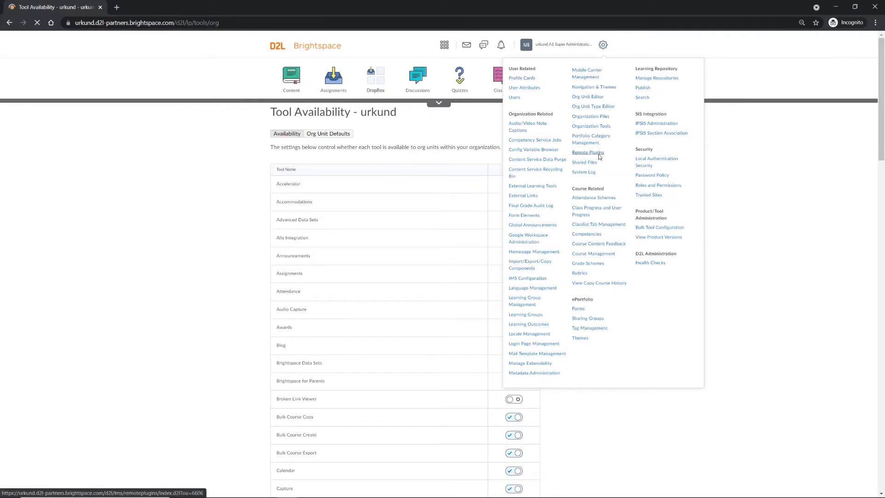
pyautogui.click(588, 152)
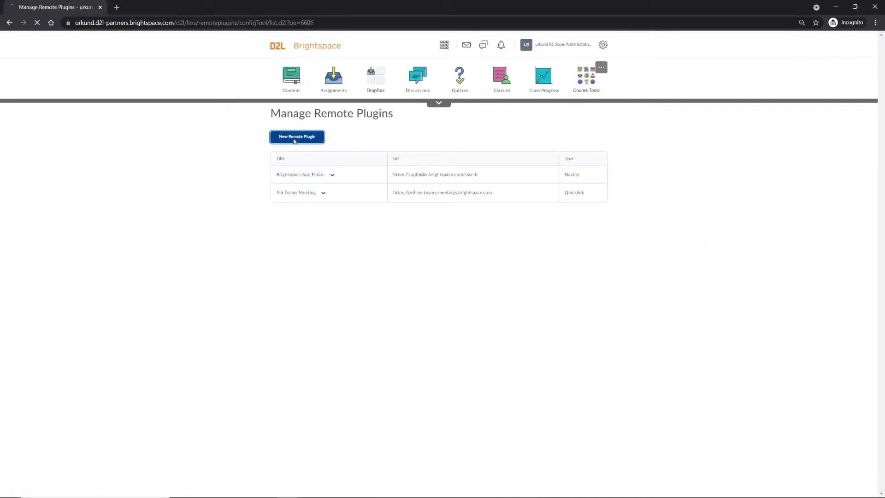
# Start a new remote plugin of type Navbar named Ouriginal.
pyautogui.click(296, 136)
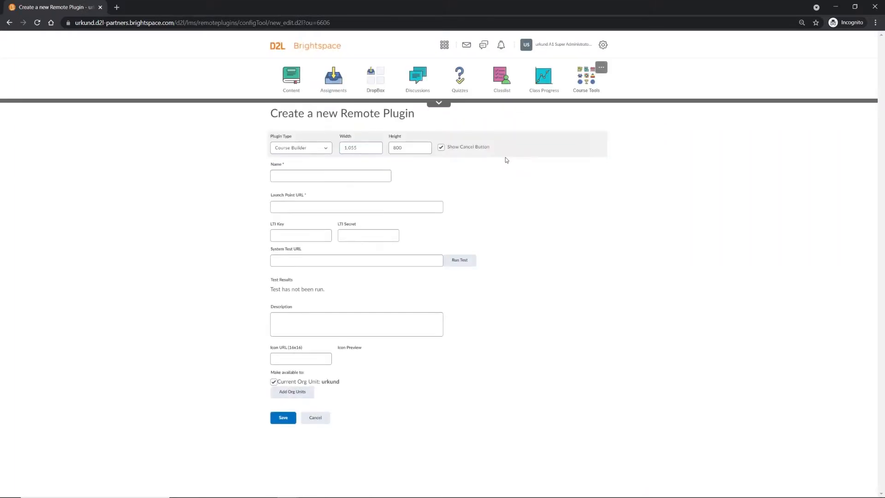
pyautogui.click(321, 147)
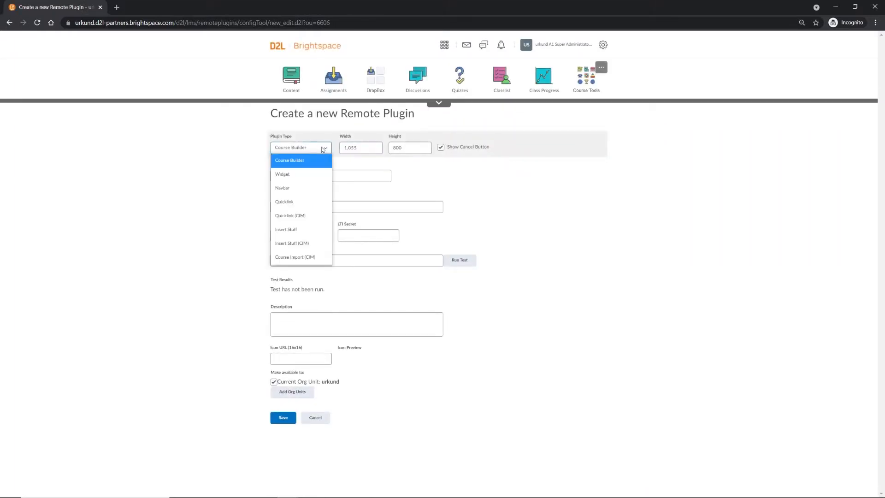
pyautogui.click(282, 188)
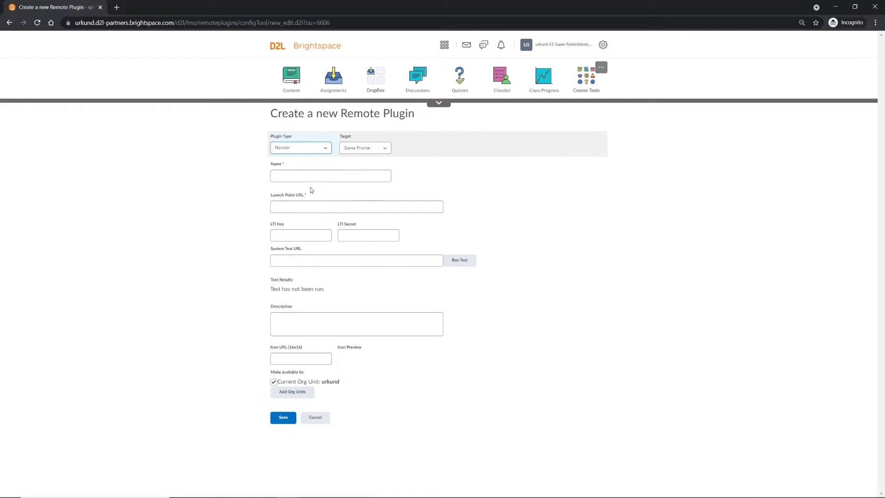
pyautogui.write('Ouriginal')
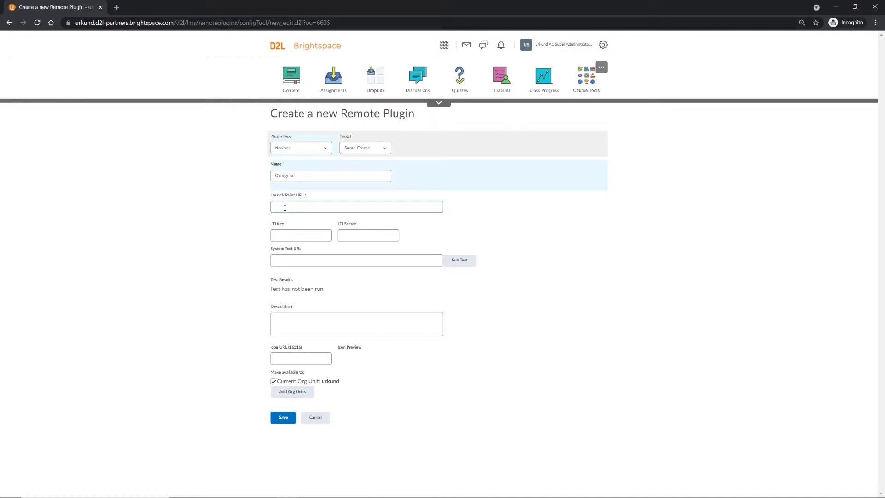
# Enter LTI key 'urkund', HMAC-SHA1 signing and icon URL '/our_single-o_400px.png'.
pyautogui.click(356, 207)
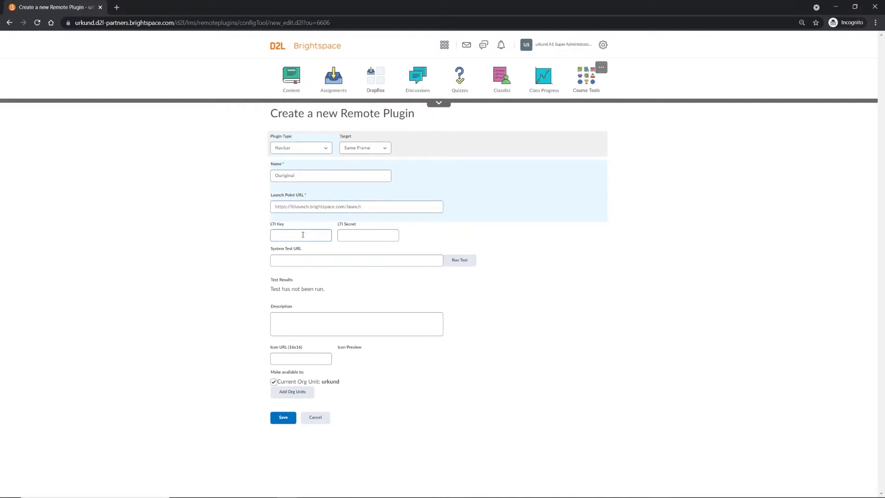
pyautogui.write('urkund')
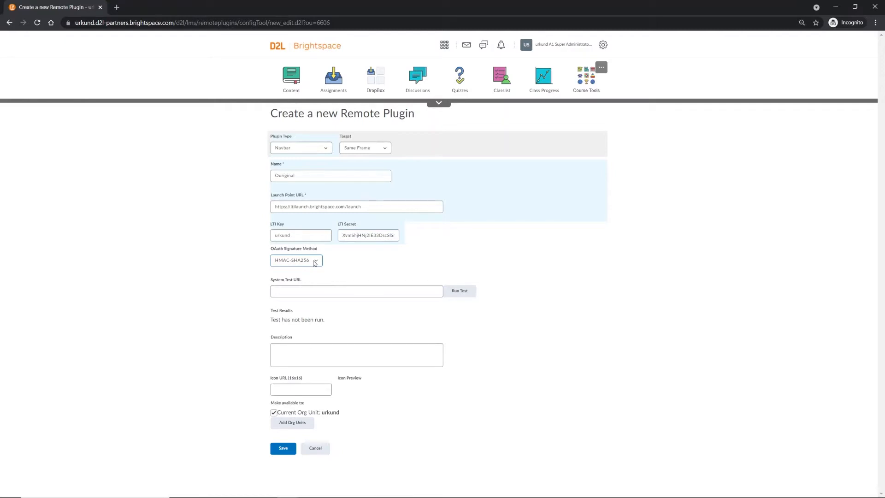
pyautogui.click(296, 260)
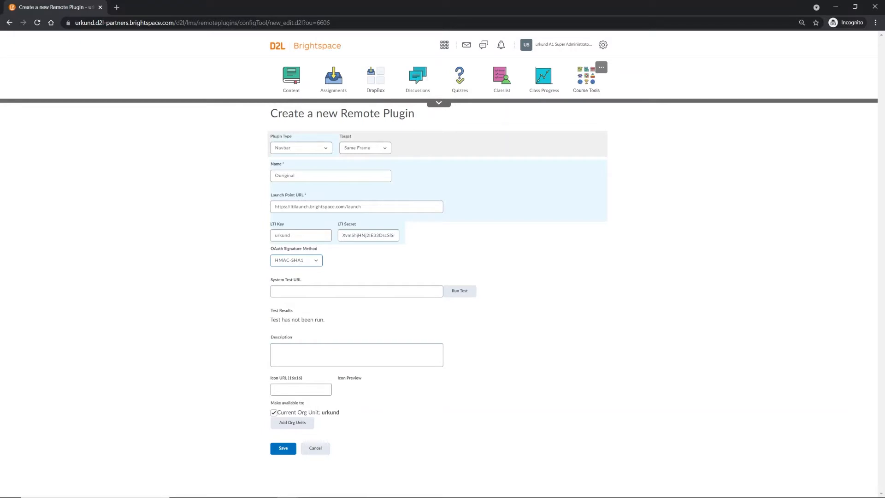
pyautogui.click(300, 389)
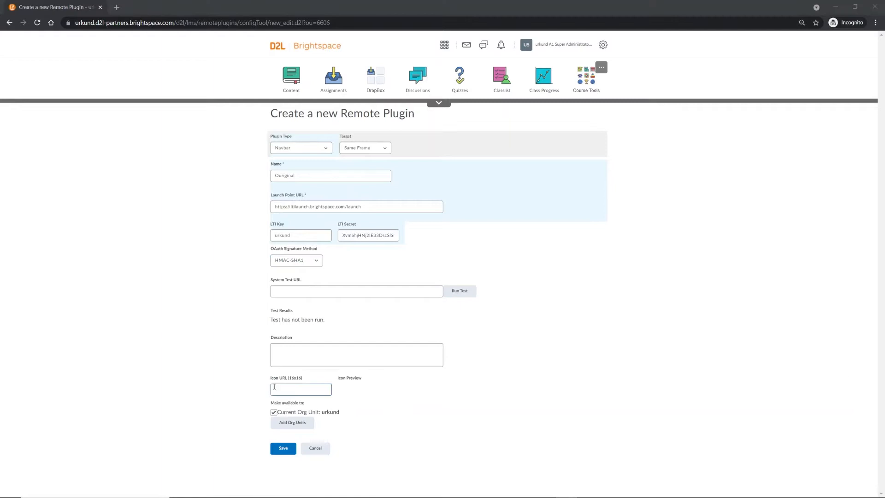
pyautogui.write('/our_single-o_400px.png')
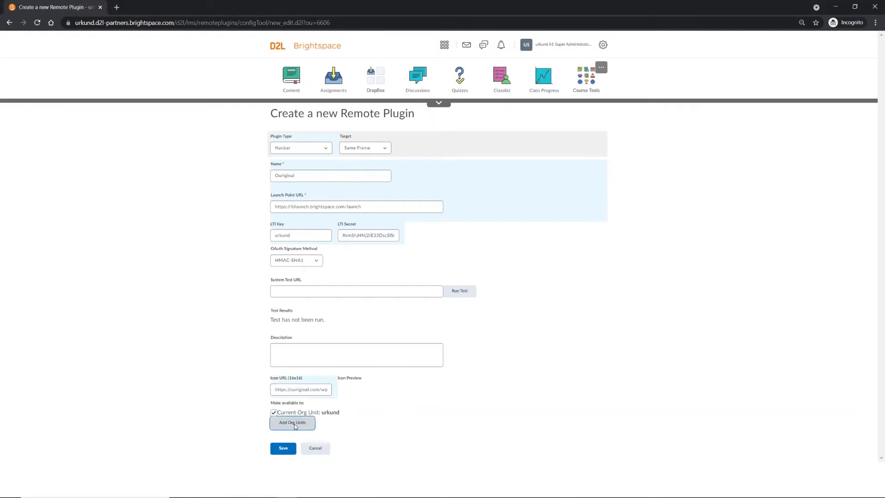
# Add the urkund org unit with all descendants to the plugin's availability.
pyautogui.click(292, 422)
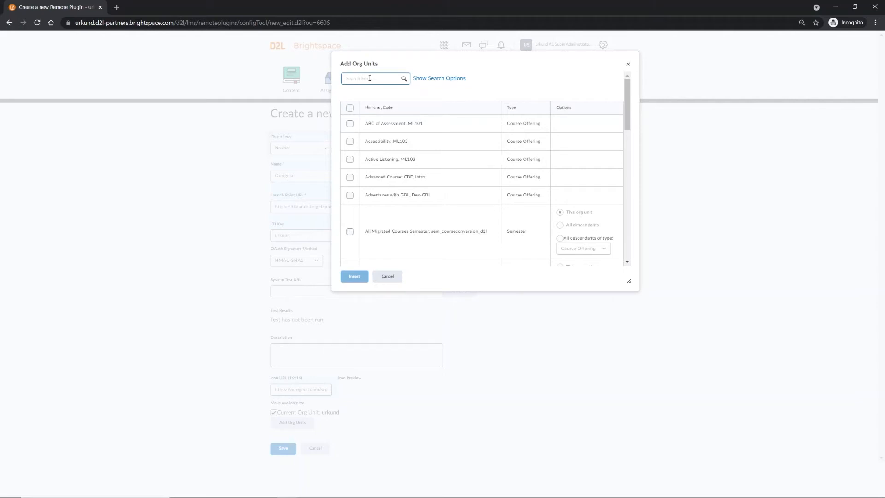
pyautogui.write('urkund')
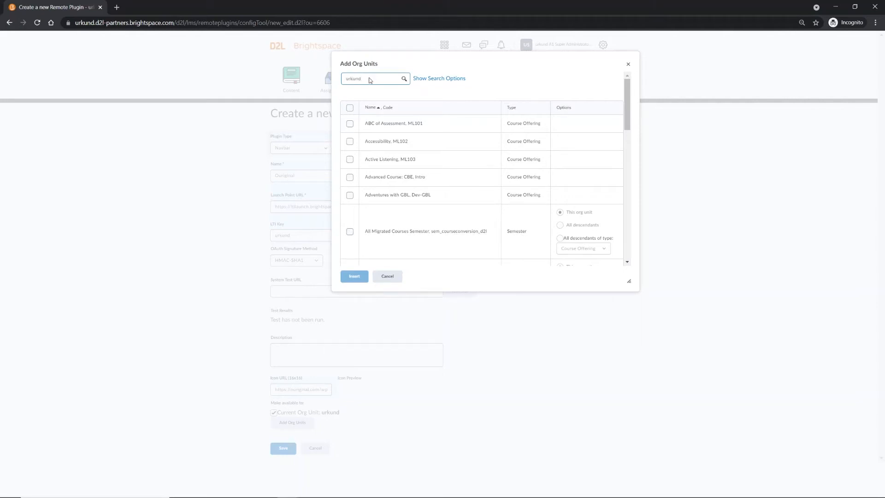
pyautogui.click(404, 79)
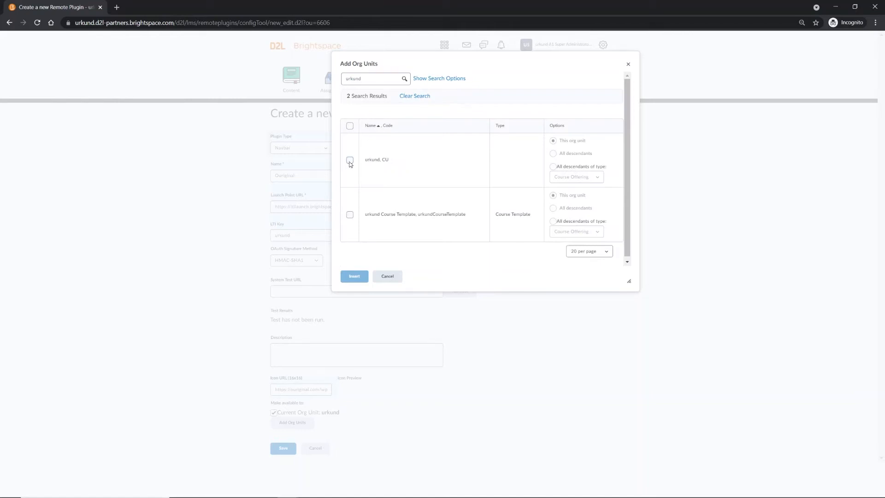
pyautogui.click(349, 160)
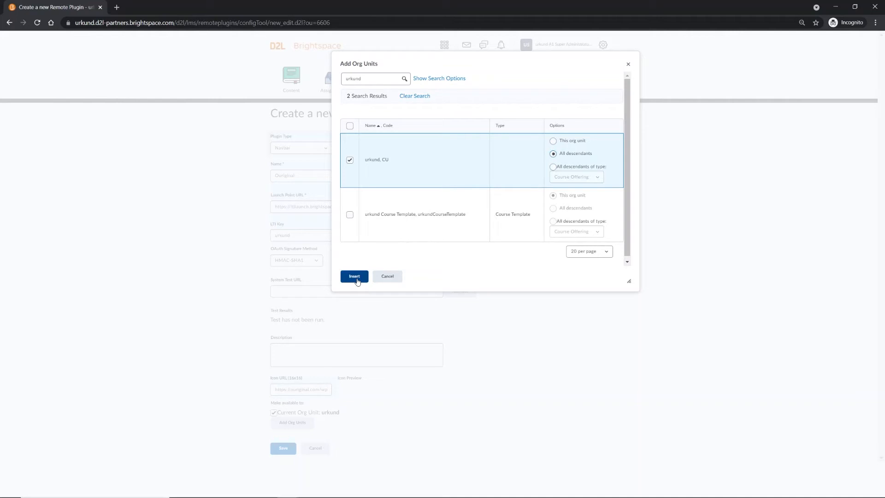
pyautogui.click(354, 277)
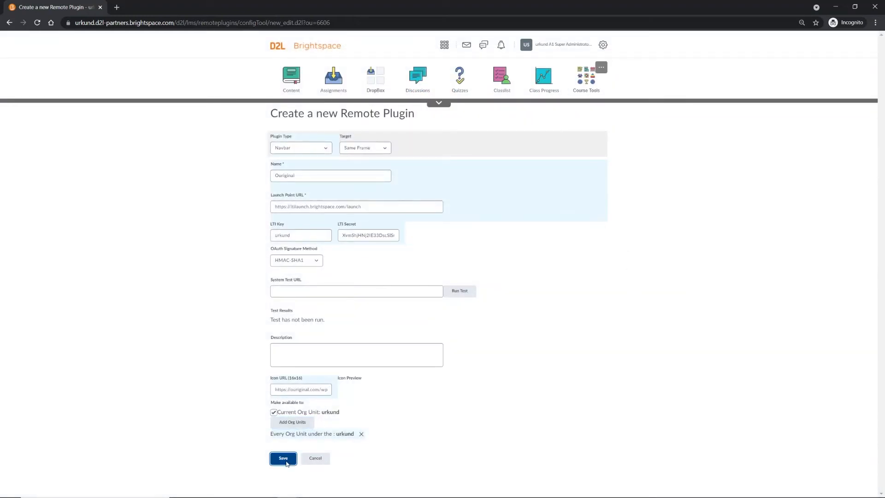
# Save the new Ouriginal remote plugin.
pyautogui.click(283, 457)
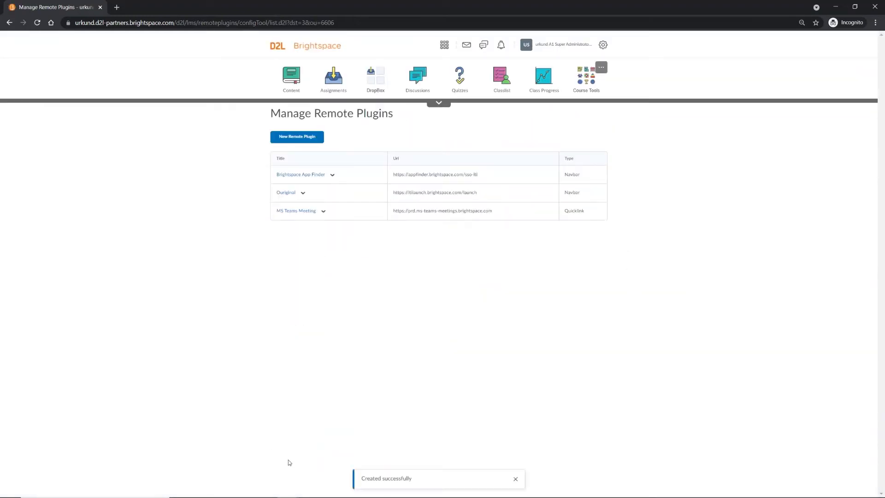
pyautogui.moveTo(302, 193)
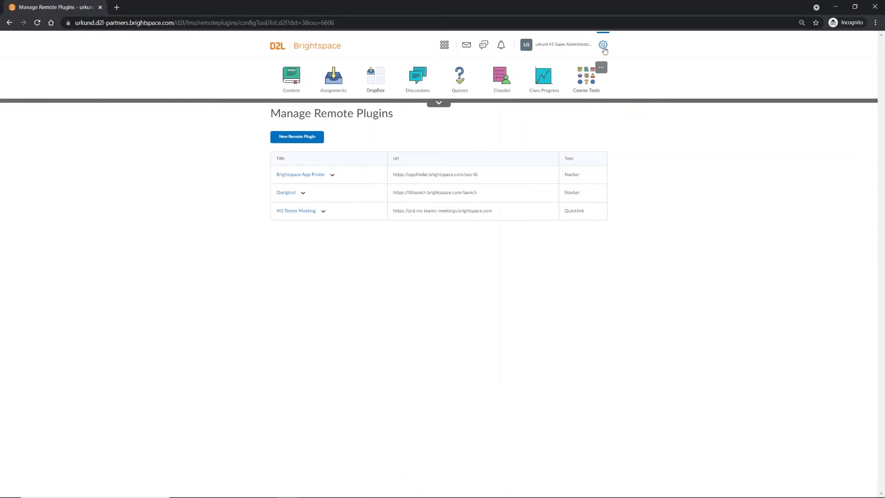
# Go to External Learning Tools and select the Ouriginal launch link for editing.
pyautogui.click(603, 44)
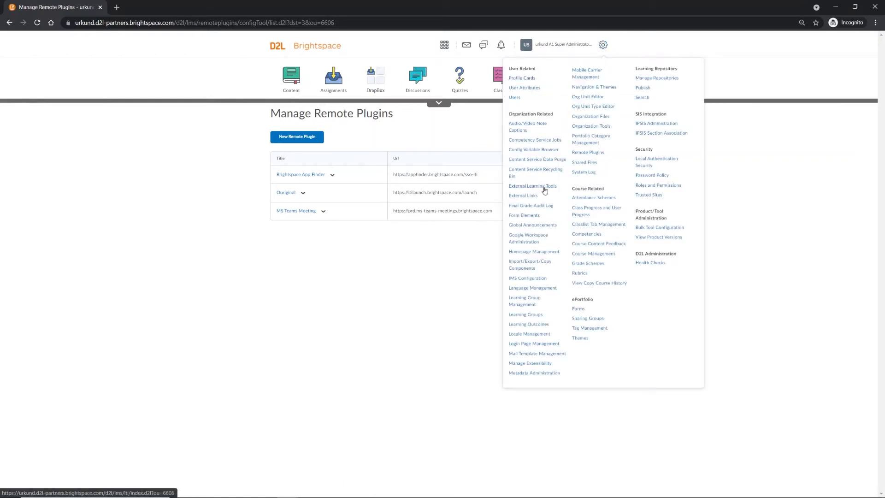
pyautogui.click(532, 186)
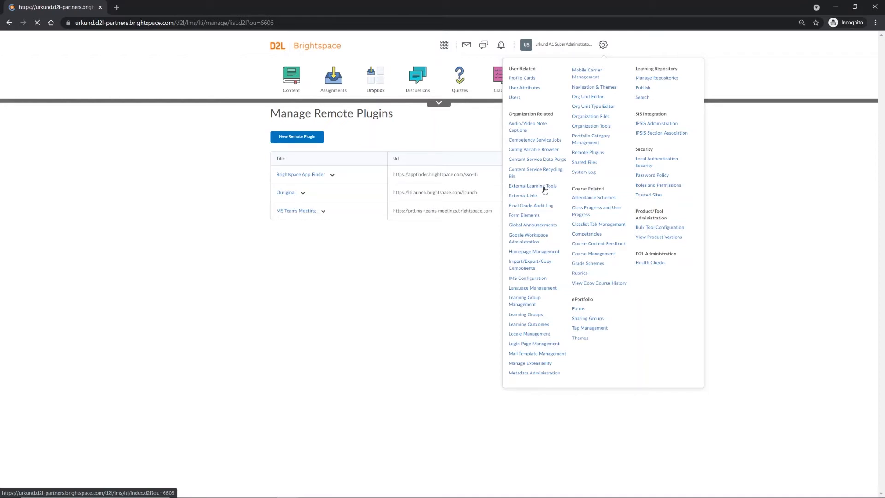
pyautogui.click(533, 186)
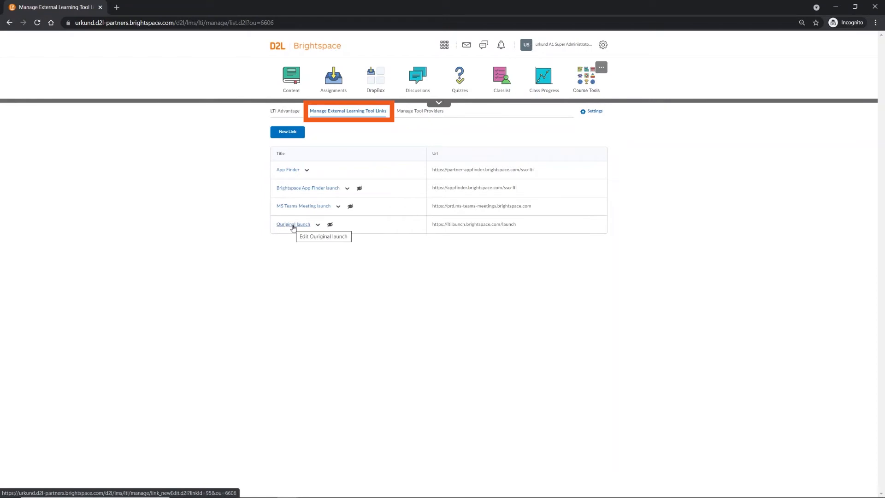
pyautogui.click(293, 224)
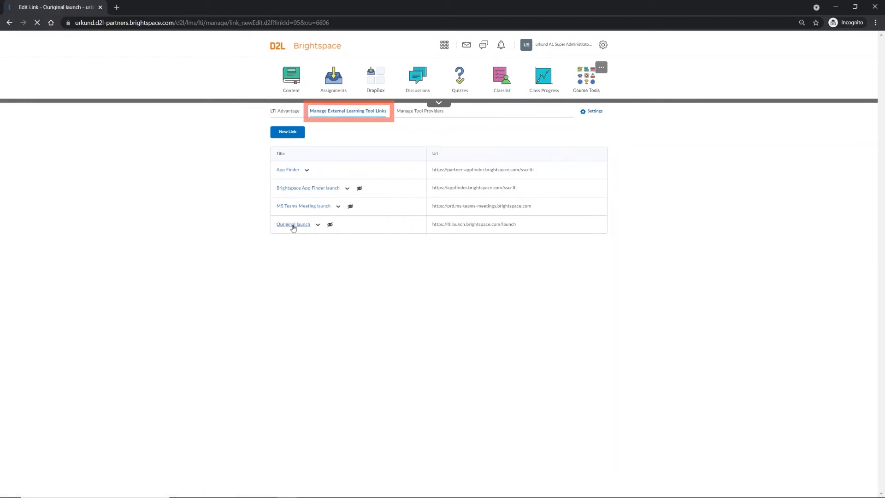
# Add a description, use tool provider security settings, and save and close the link.
pyautogui.click(293, 224)
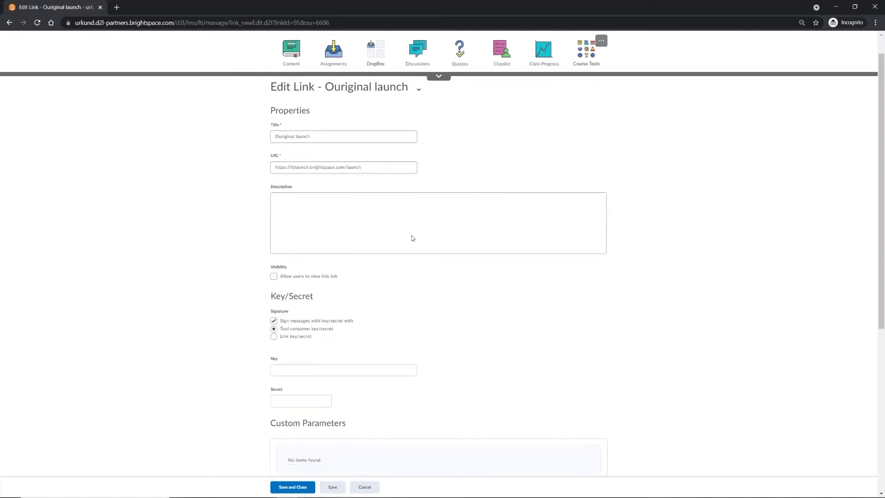
pyautogui.scroll(-3)
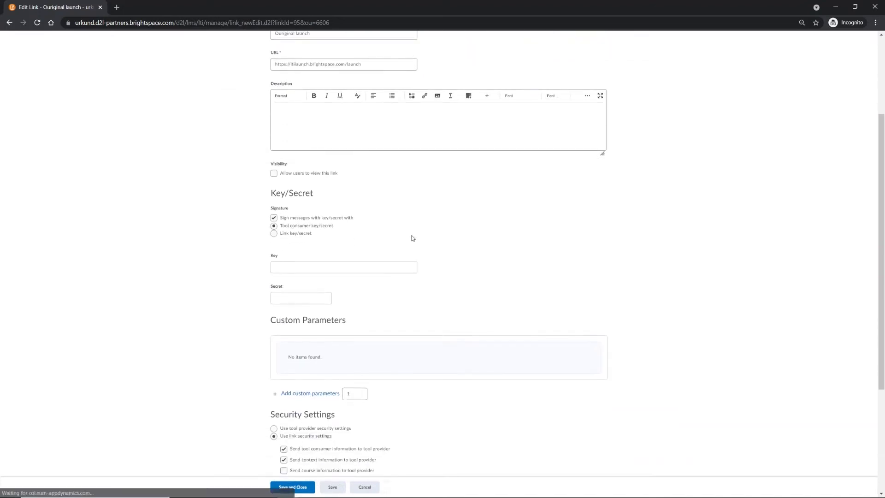
pyautogui.scroll(-3)
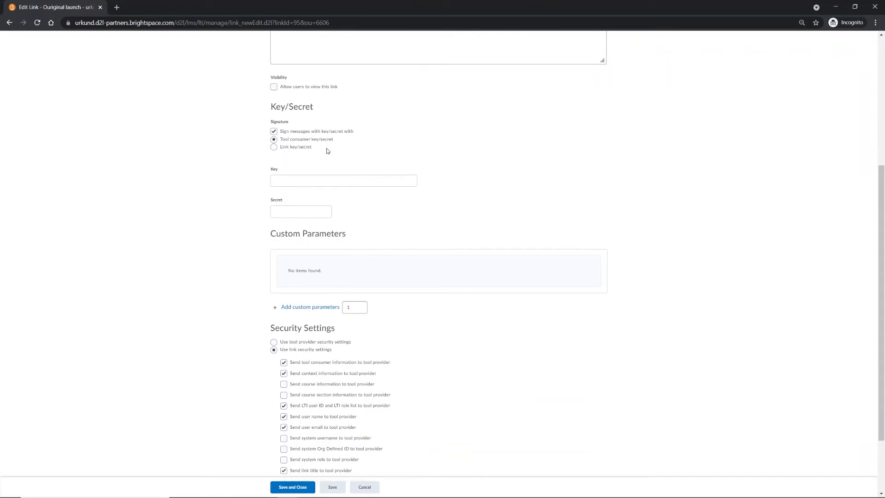
pyautogui.scroll(-3)
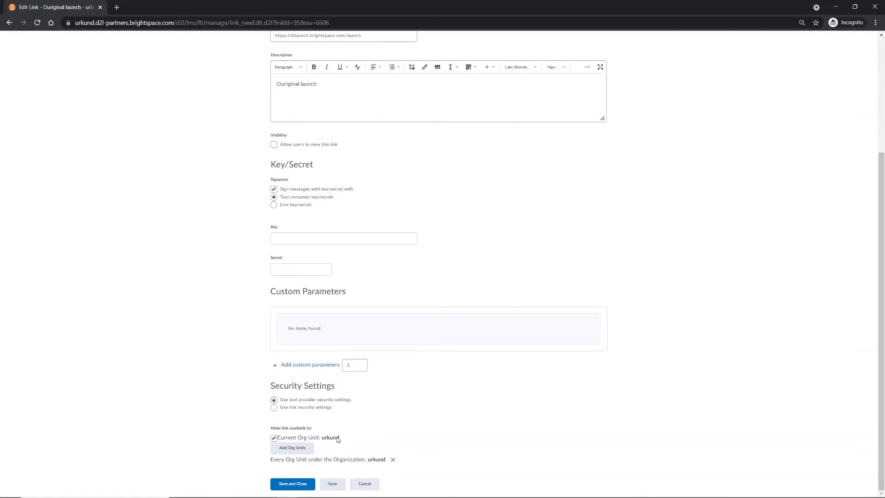
pyautogui.moveTo(316, 470)
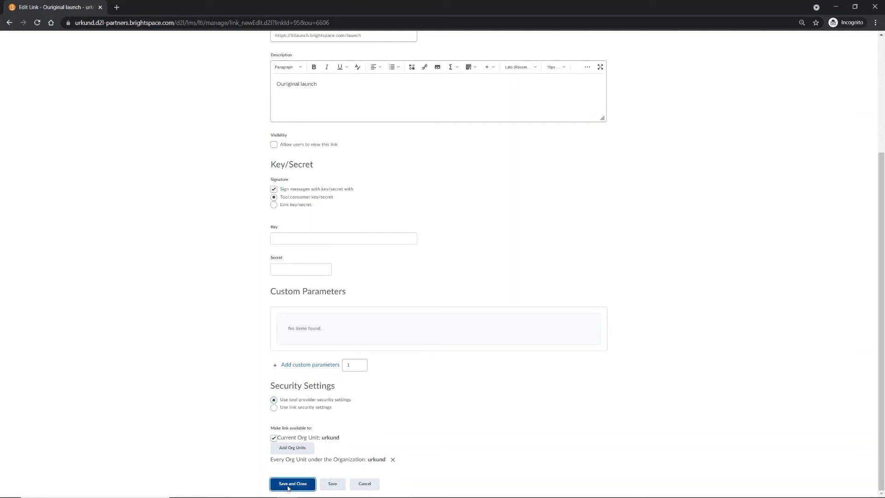
pyautogui.click(293, 484)
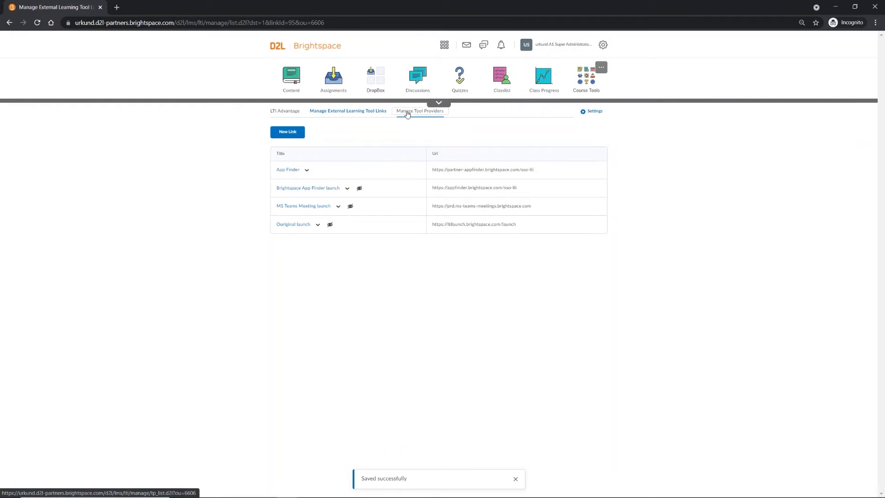
# Edit ltilaunch.brightspace.com to send course section, LTI user ID, user name and email, then save.
pyautogui.click(419, 111)
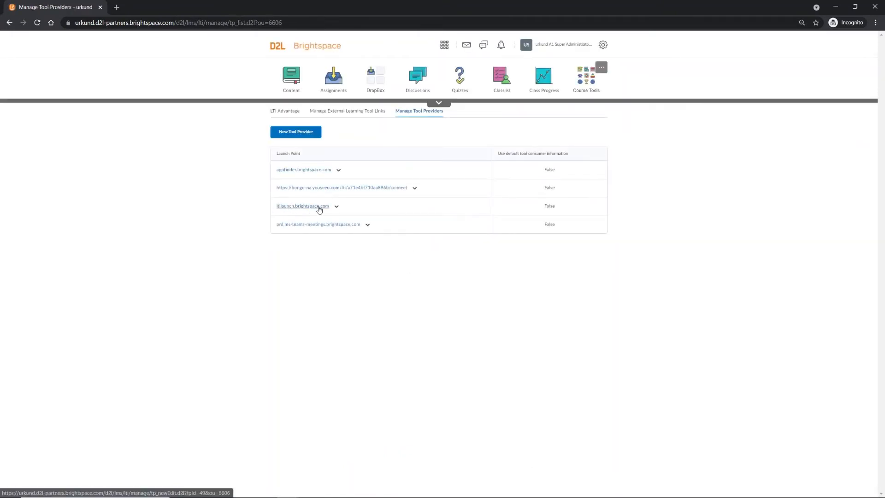
pyautogui.click(302, 205)
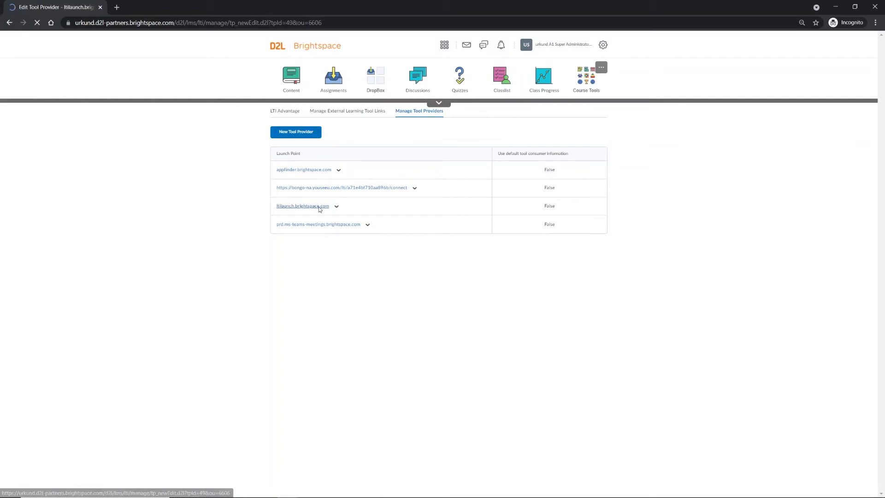
pyautogui.click(302, 207)
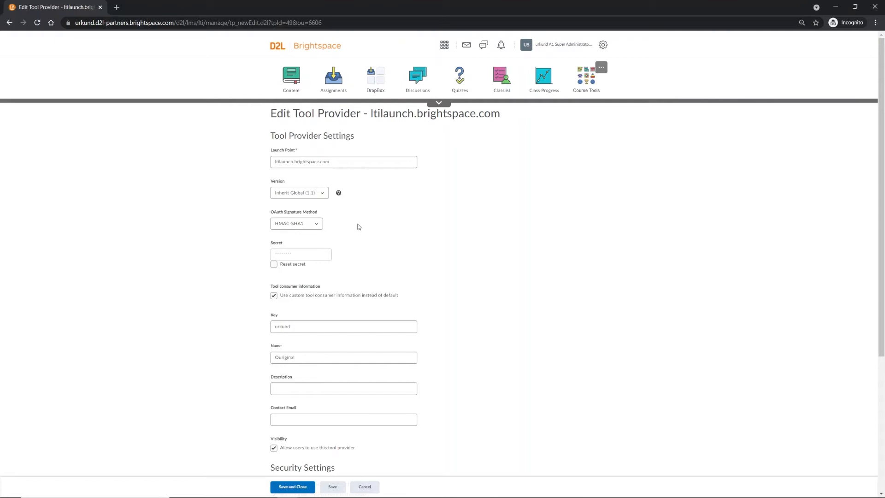
pyautogui.scroll(-3)
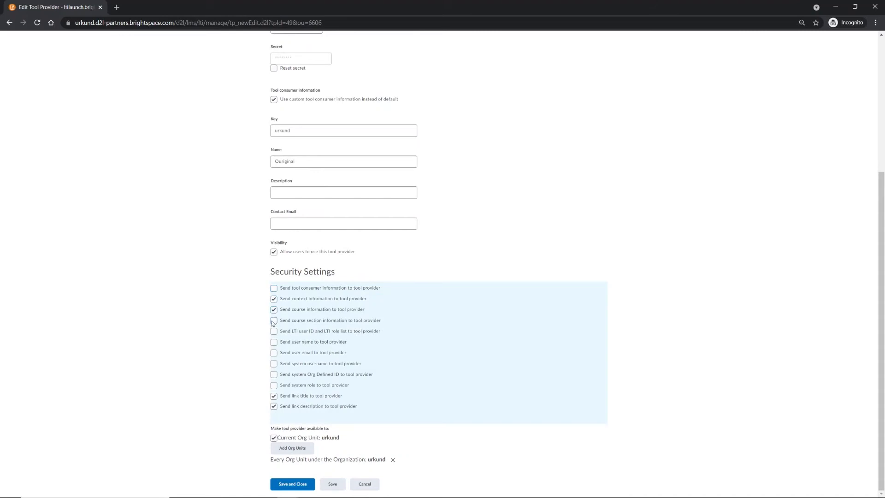
pyautogui.click(273, 331)
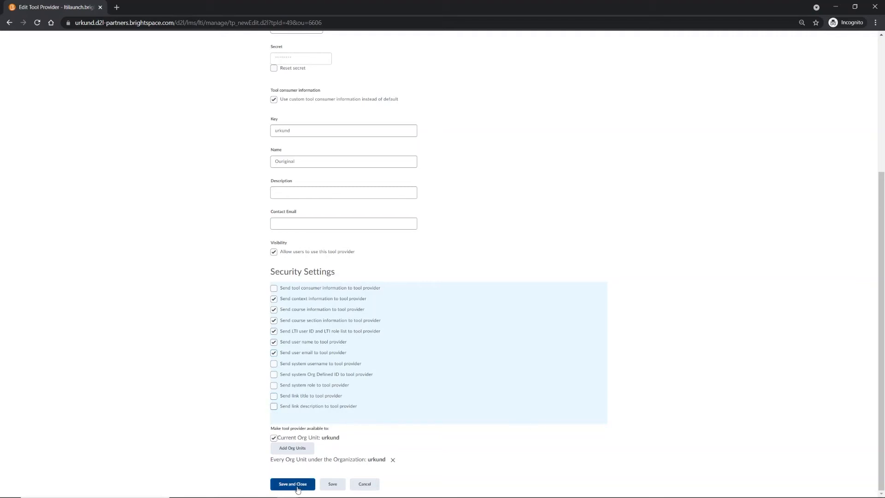
pyautogui.click(293, 484)
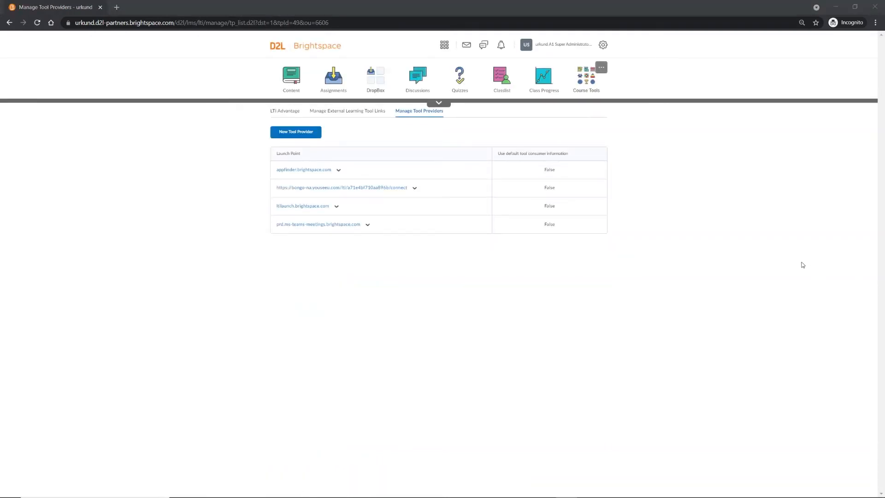
# Go to Navigation & Themes and select Standard Course Navigation for editing.
pyautogui.click(602, 44)
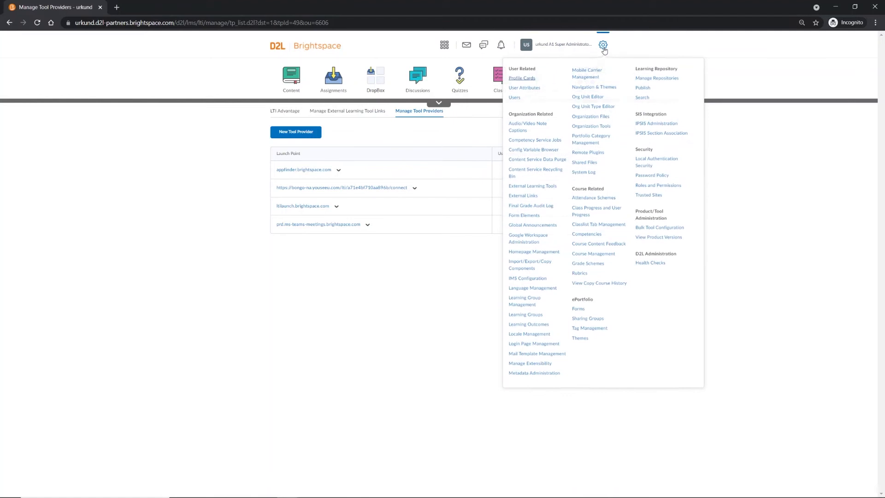
pyautogui.moveTo(603, 90)
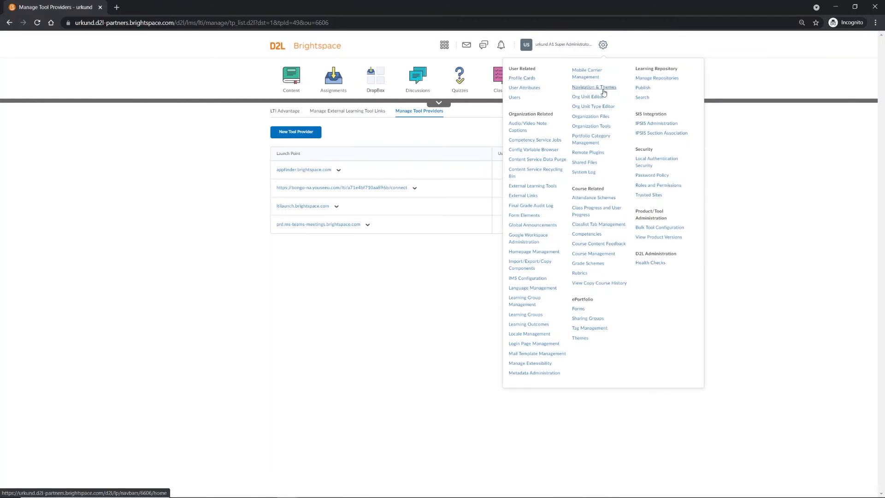
pyautogui.click(594, 87)
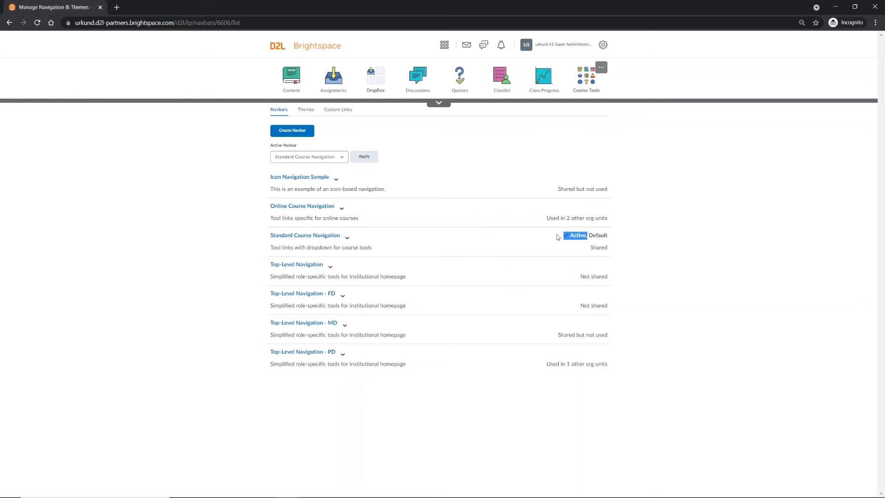
pyautogui.moveTo(319, 238)
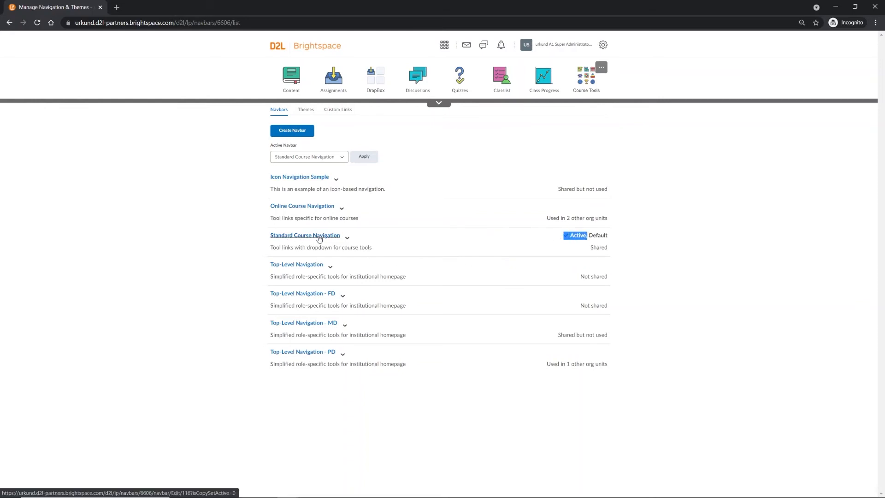
pyautogui.click(304, 235)
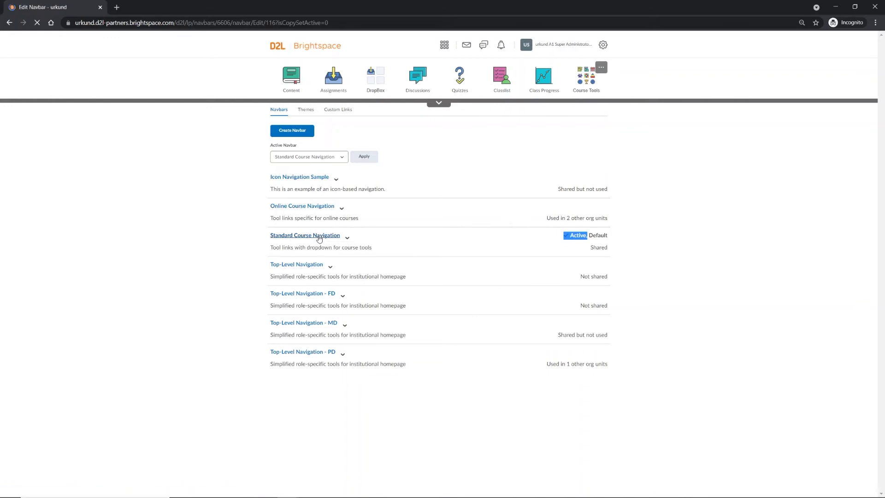
pyautogui.click(304, 235)
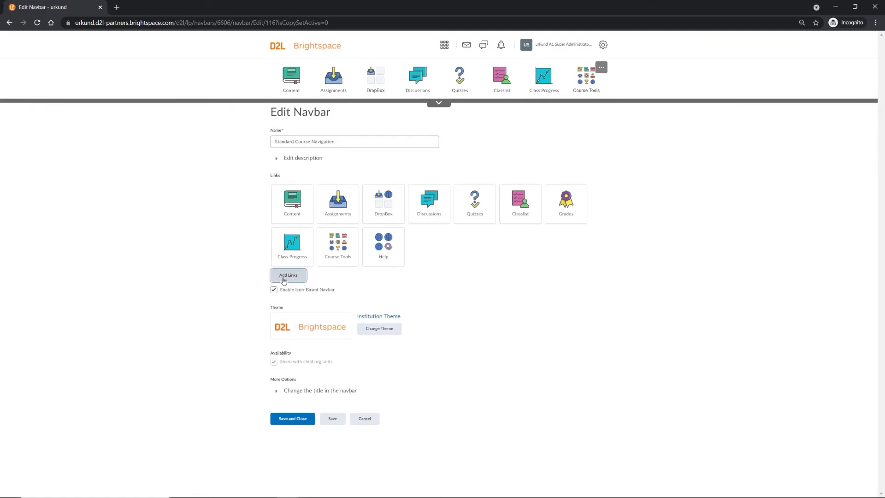
# Add the Ouriginal link to Standard Course Navigation from the Add Links list.
pyautogui.click(289, 275)
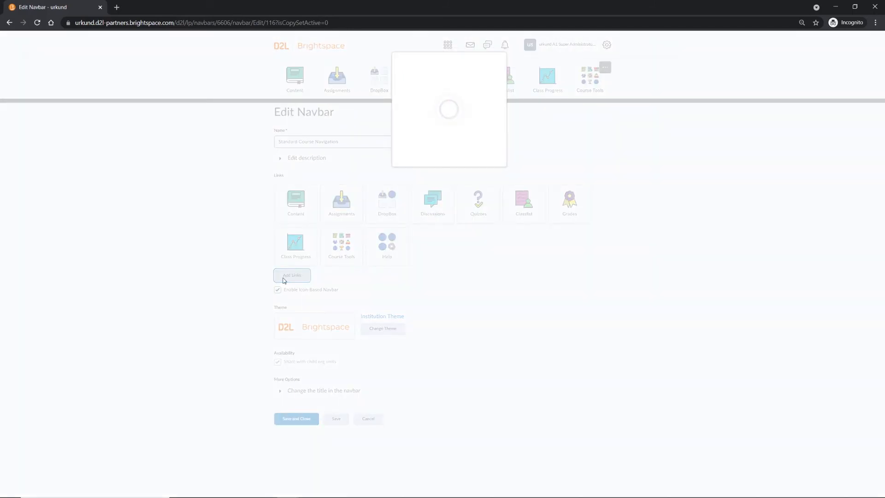
pyautogui.click(291, 274)
pyautogui.write('ouriginal')
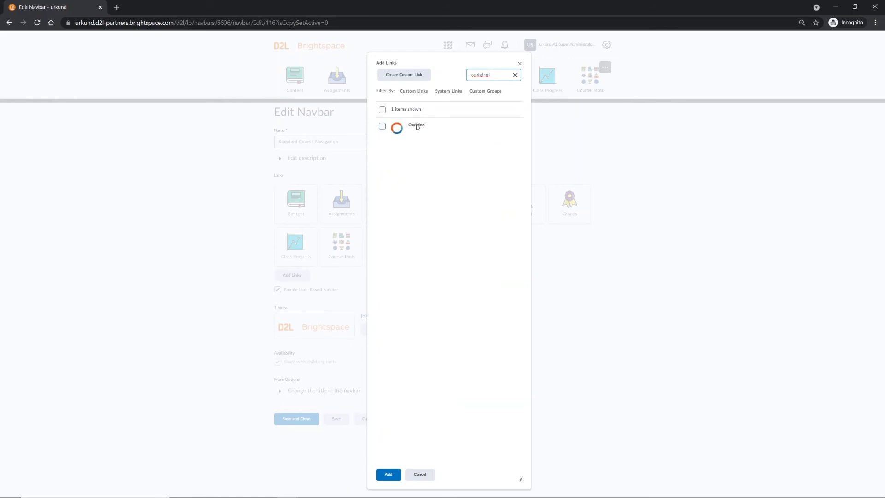
pyautogui.click(382, 127)
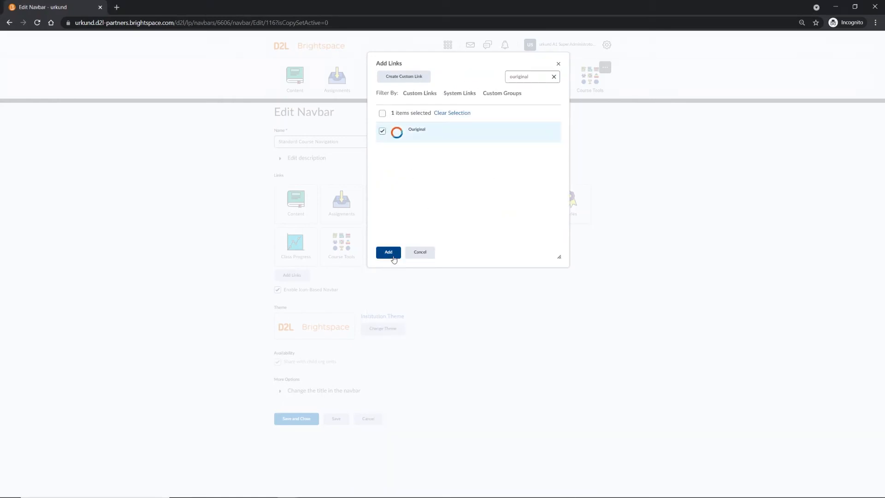
pyautogui.click(388, 252)
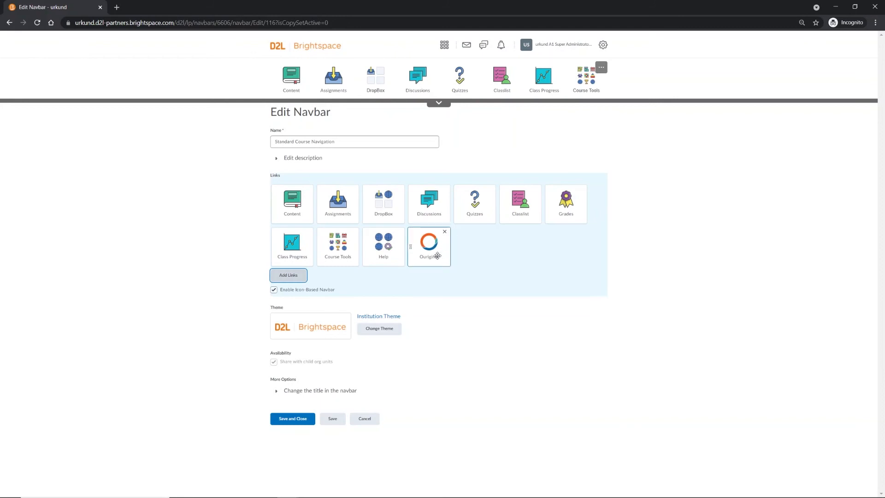
# Place Ouriginal second, right after Content, and save and close the navbar.
pyautogui.moveTo(429, 247); pyautogui.dragTo(338, 202)
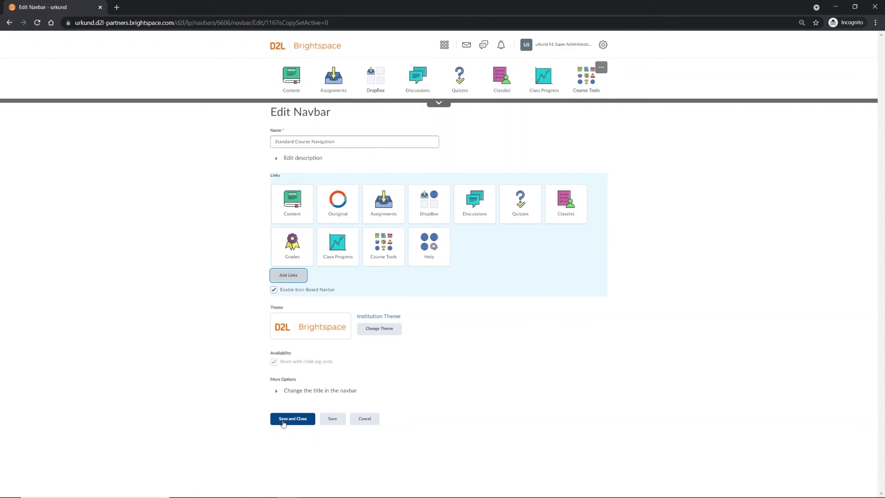
pyautogui.click(292, 418)
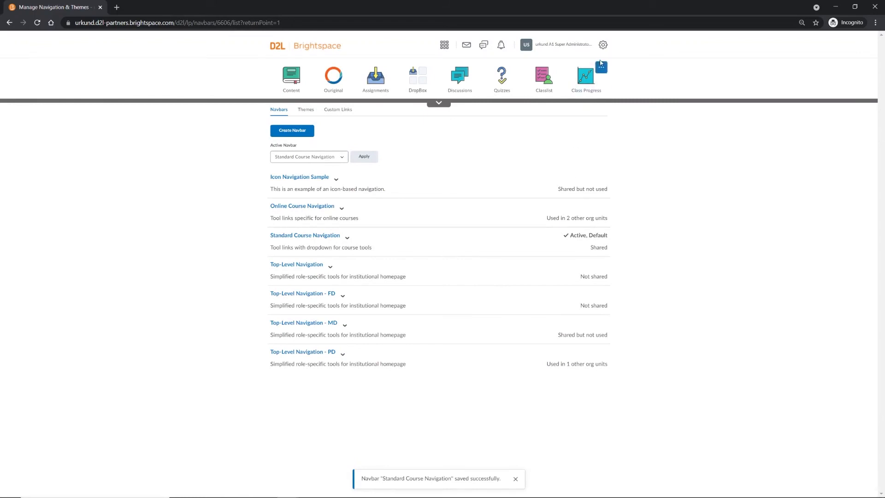
# Review the IMS Configuration role mappings from the admin tools, then return to the homepage.
pyautogui.click(604, 44)
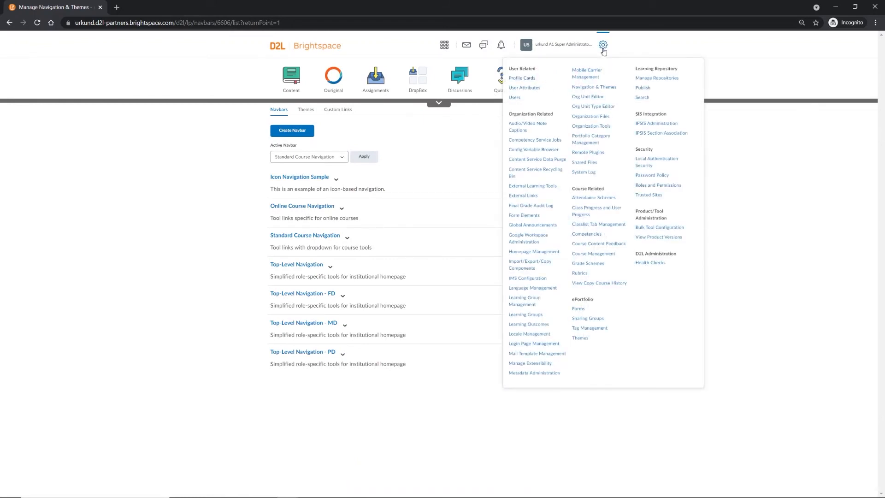
pyautogui.moveTo(527, 280)
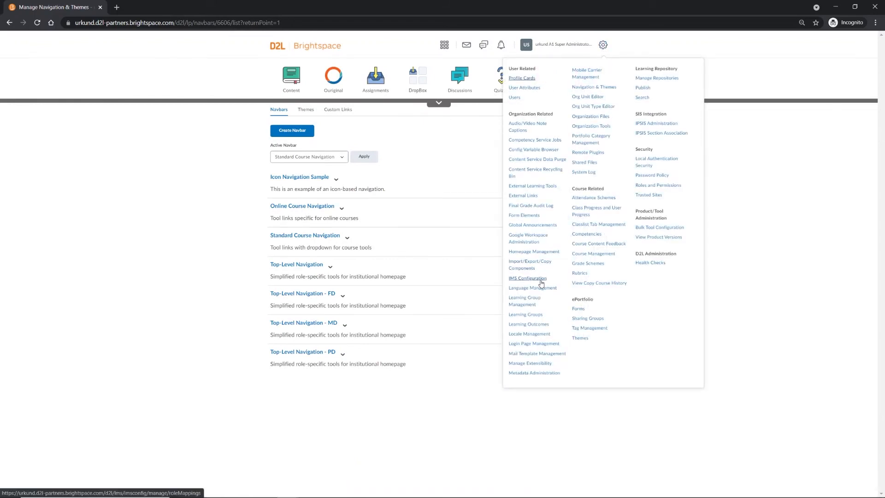
pyautogui.click(527, 279)
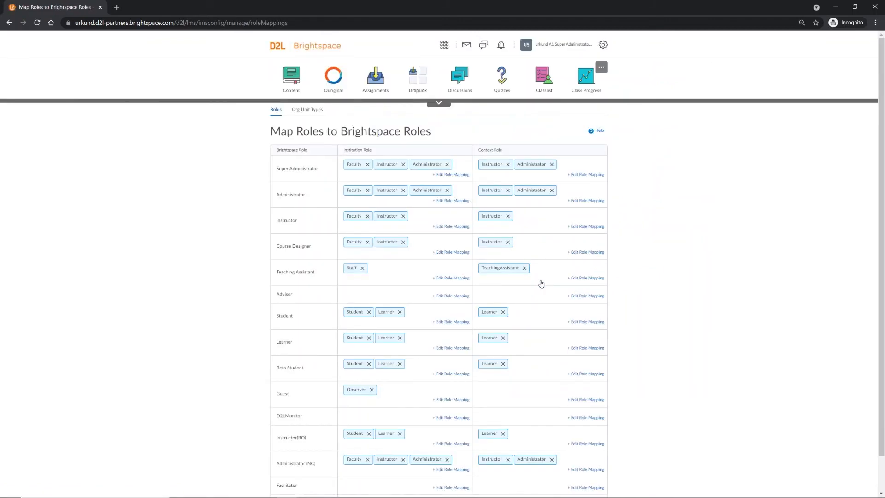
pyautogui.moveTo(692, 170)
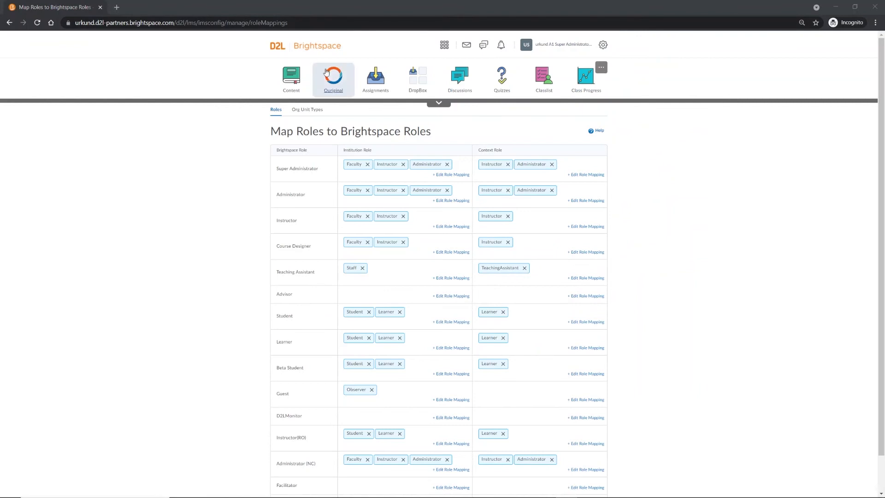
pyautogui.click(315, 45)
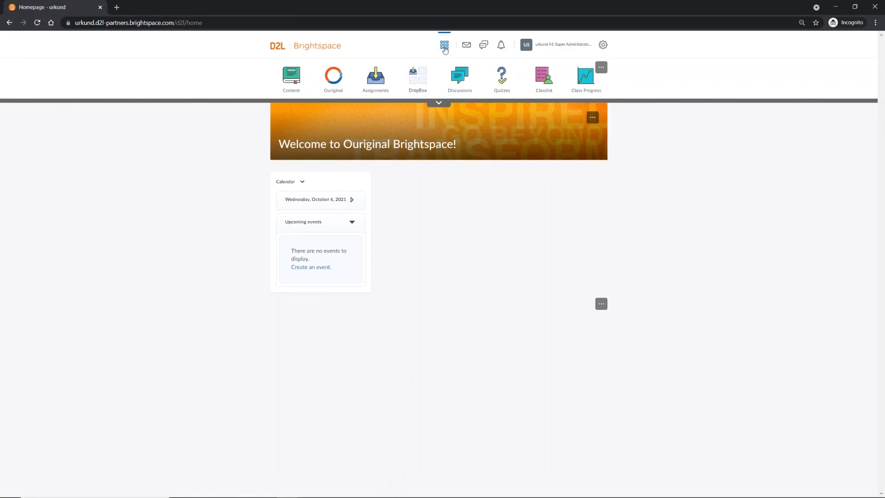
# Enter Ouriginal Course 3 and launch Ouriginal from its course navbar.
pyautogui.click(443, 44)
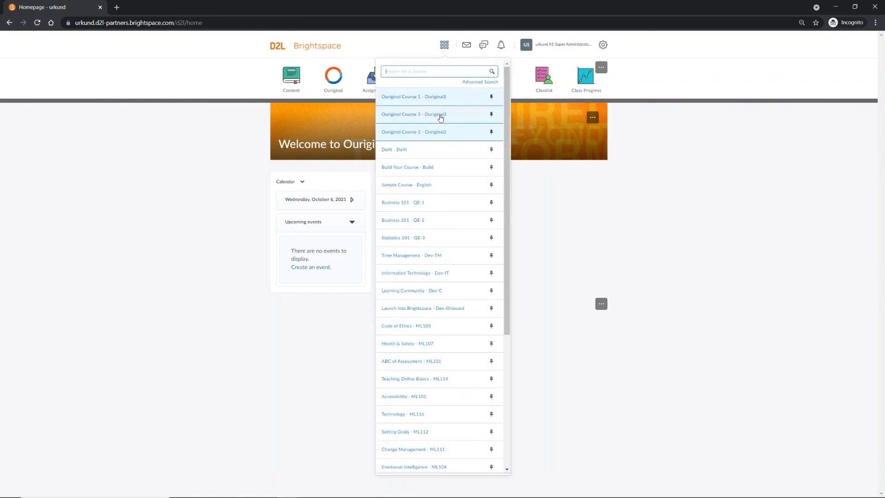
pyautogui.click(413, 115)
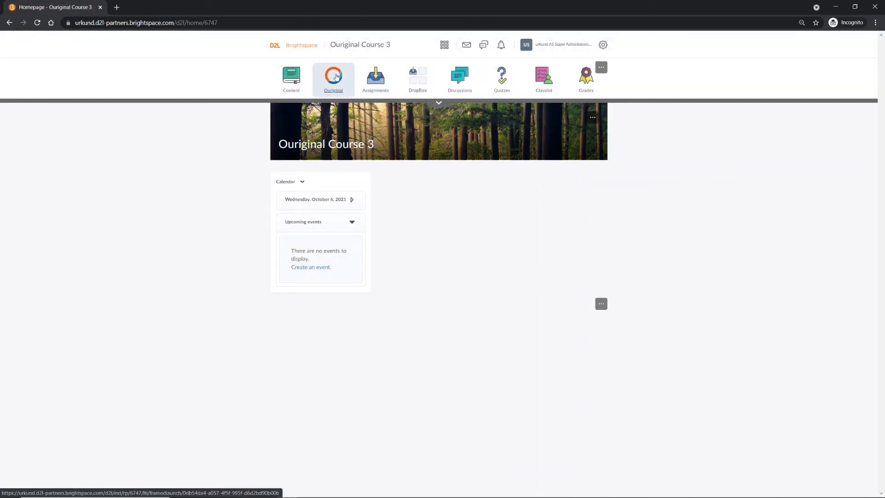
pyautogui.click(333, 76)
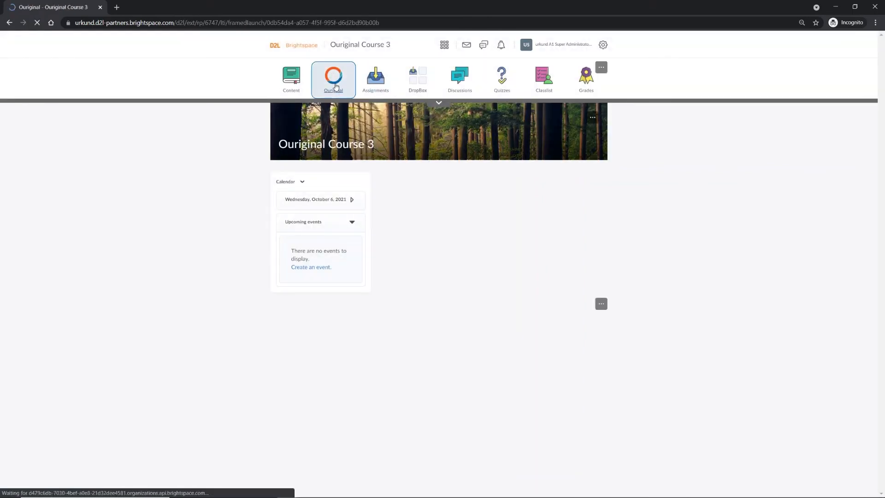
pyautogui.click(333, 74)
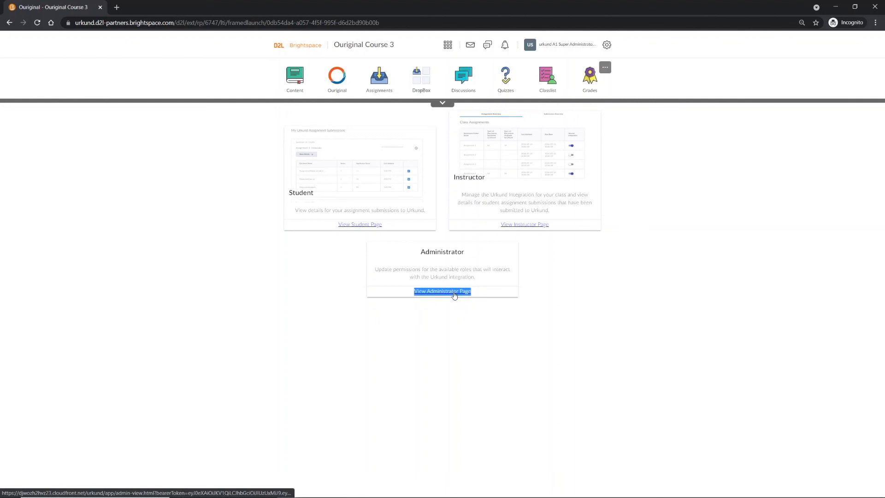
# Review the Urkund Roles and Permissions grid on the Administrator page and save it.
pyautogui.click(442, 291)
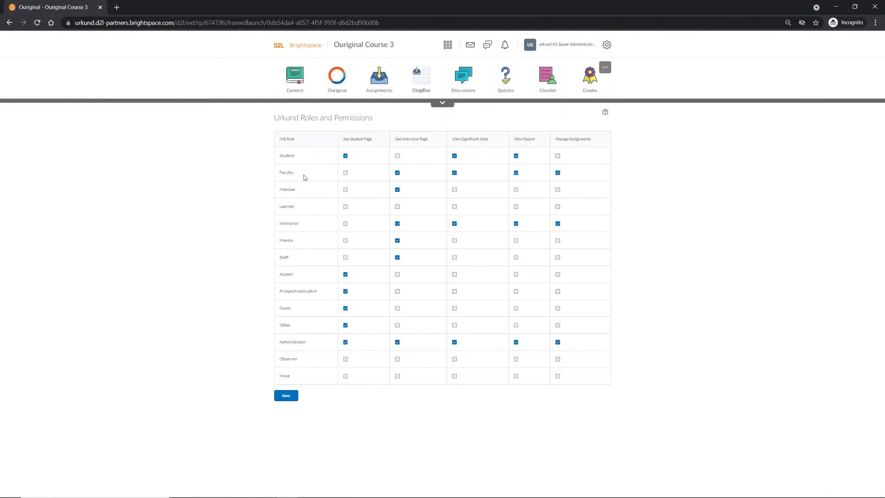
pyautogui.moveTo(319, 341)
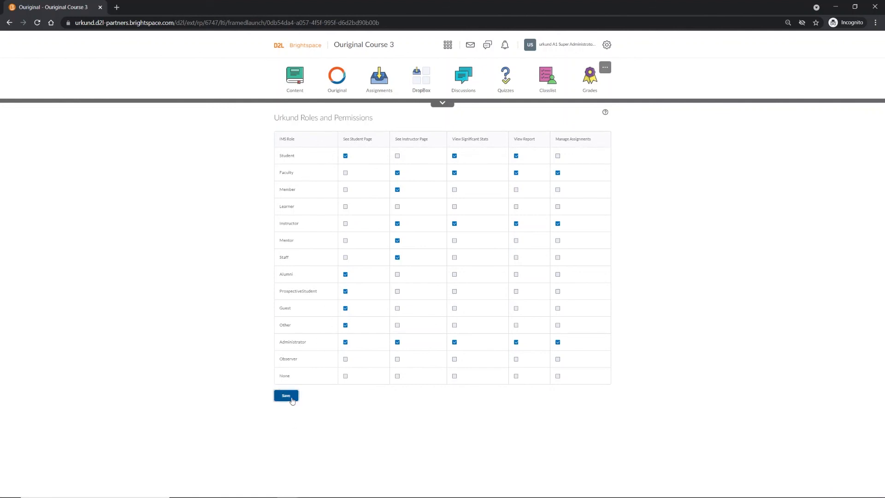
pyautogui.click(286, 396)
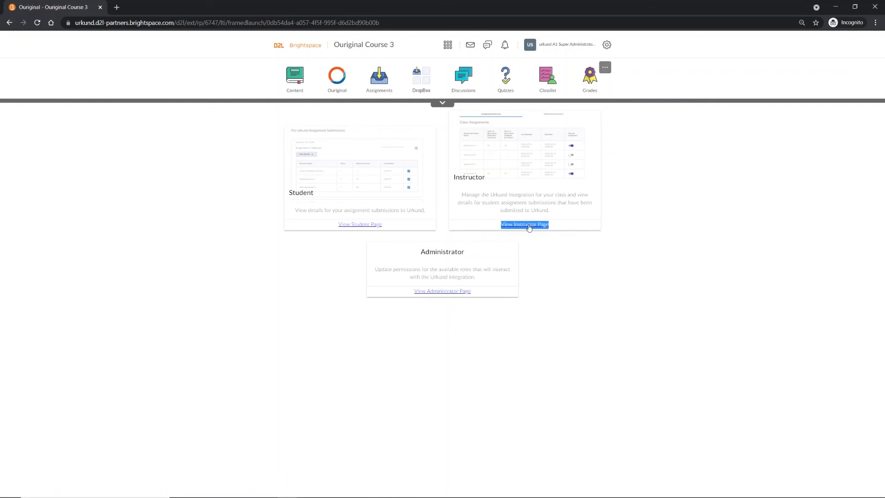
# View the Ouriginal Instructor page with the Assignment Overview and plagiarism detection toggles.
pyautogui.click(524, 224)
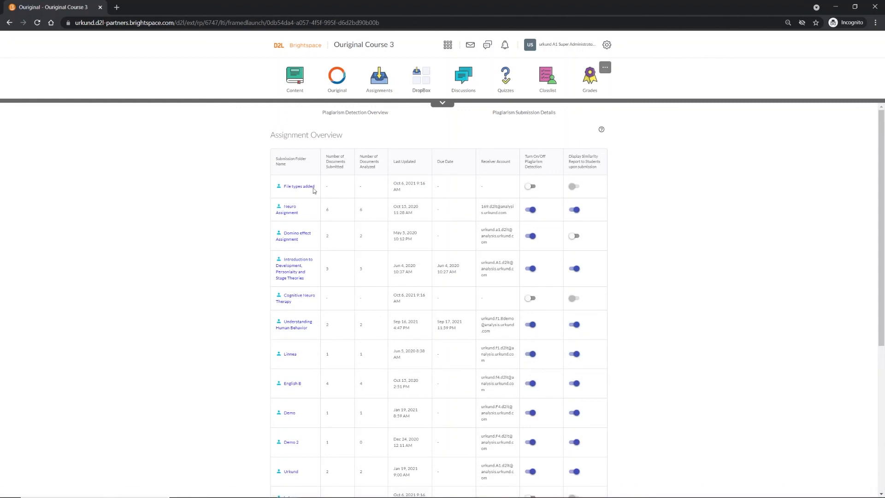
pyautogui.moveTo(235, 217)
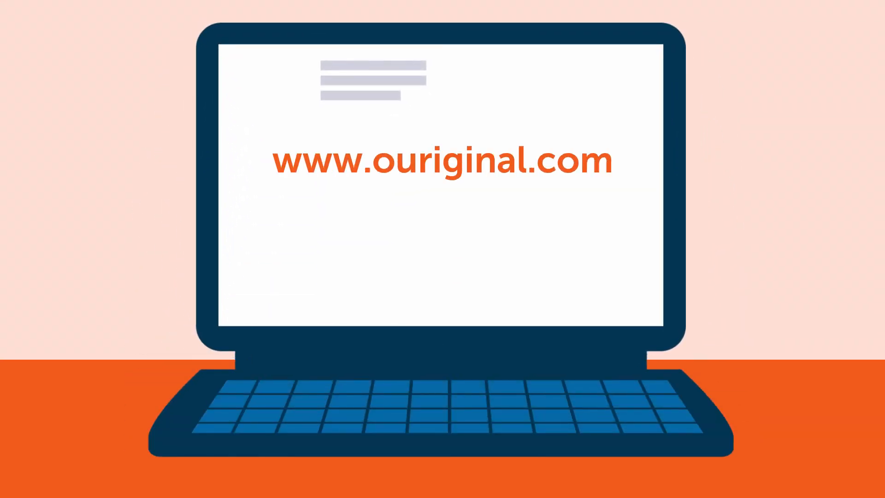
pyautogui.write('suppor')
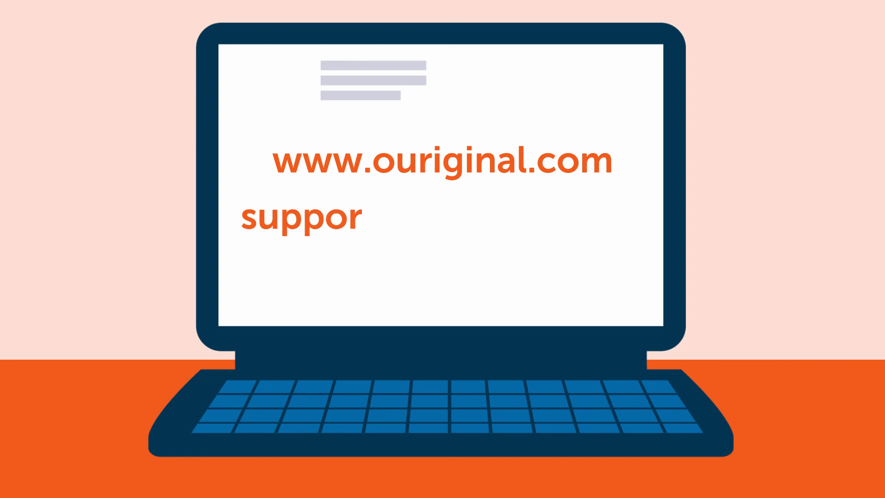